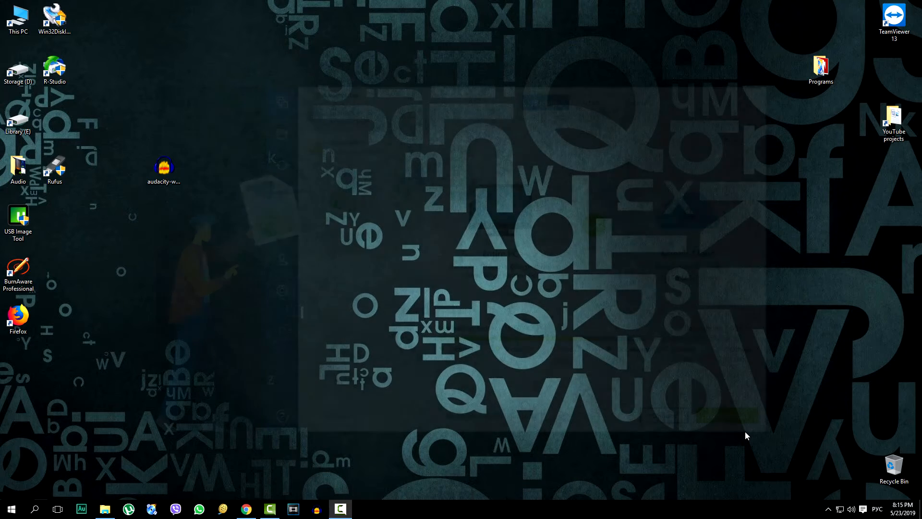
Open the Acronis computer-backup page in Chrome and scroll through its price and trial offer.
left_click(340, 509)
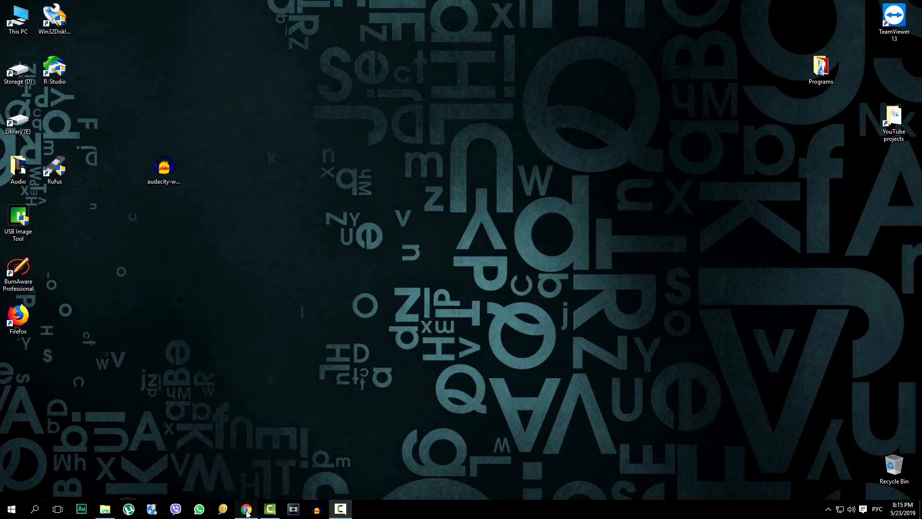
left_click(245, 509)
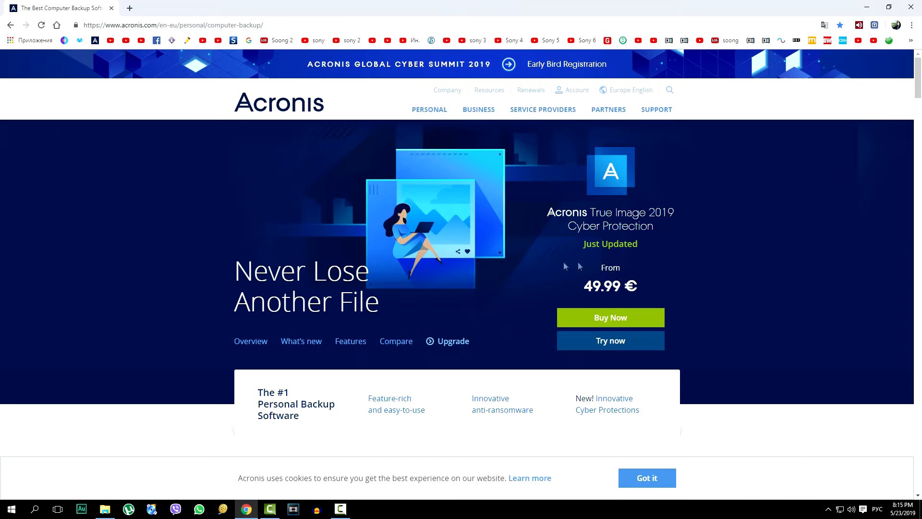
mouse_move(811, 302)
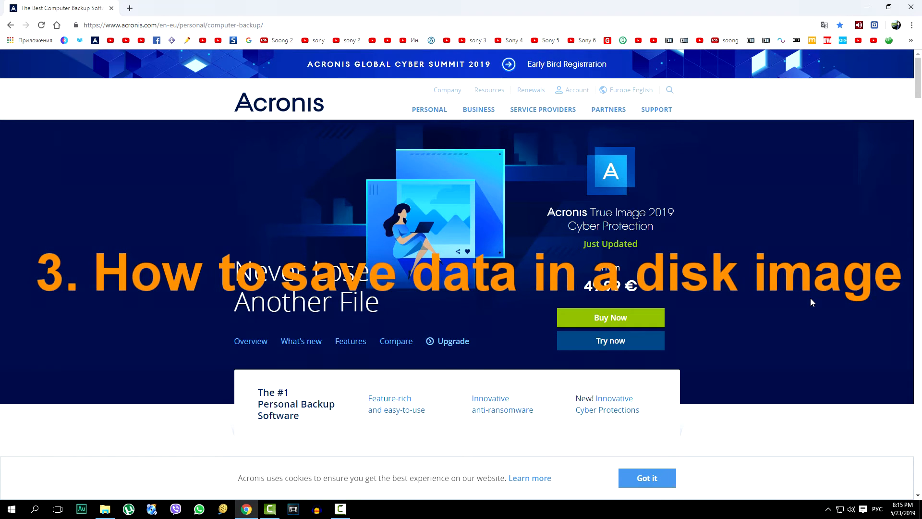
scroll("down", 3)
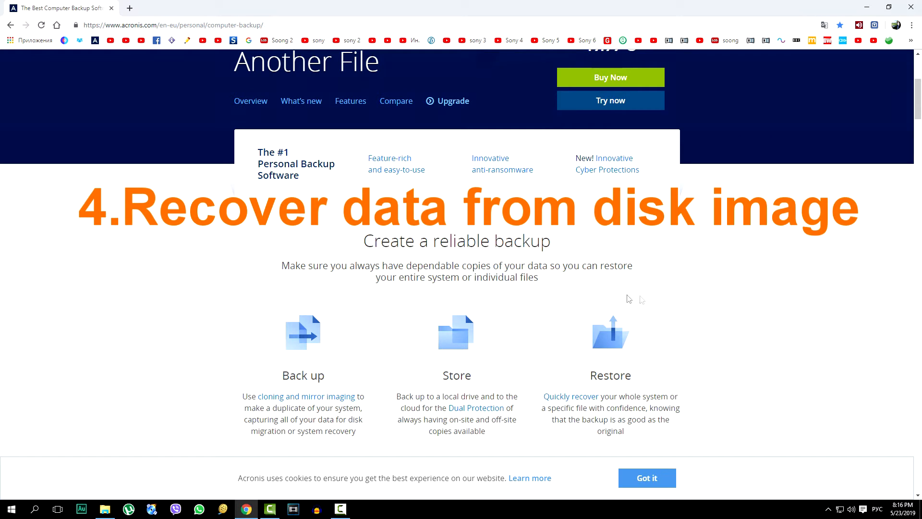
mouse_move(597, 299)
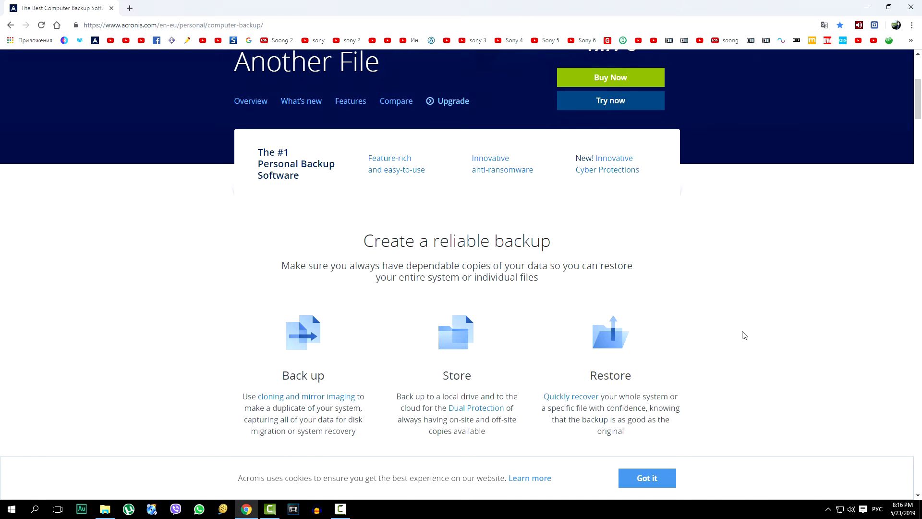
mouse_move(758, 335)
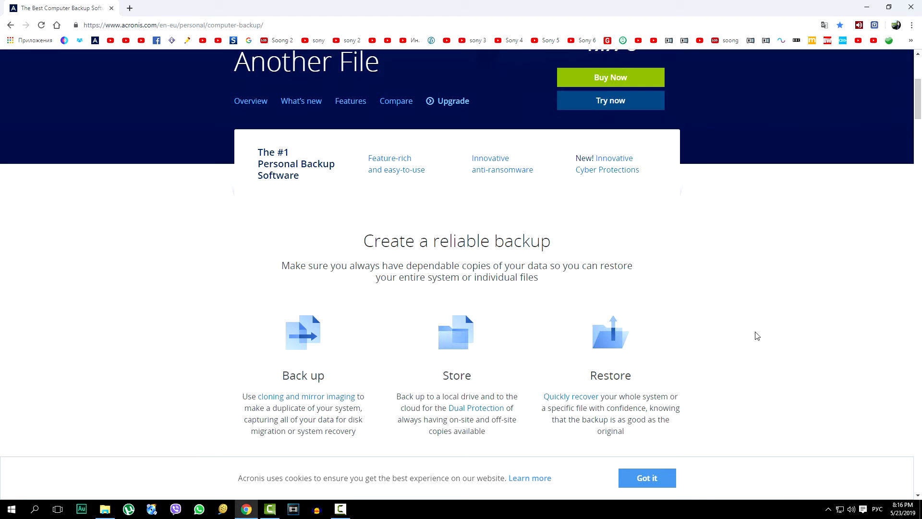
scroll("up", 3)
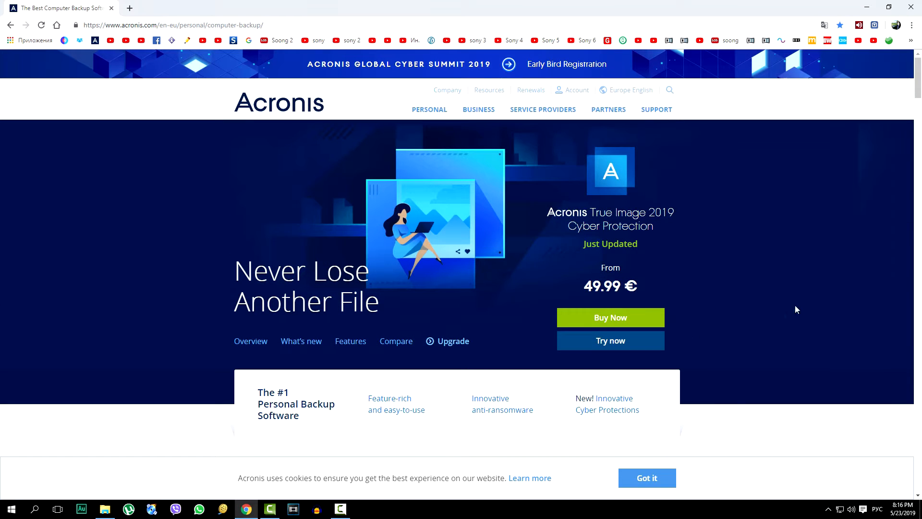
mouse_move(845, 309)
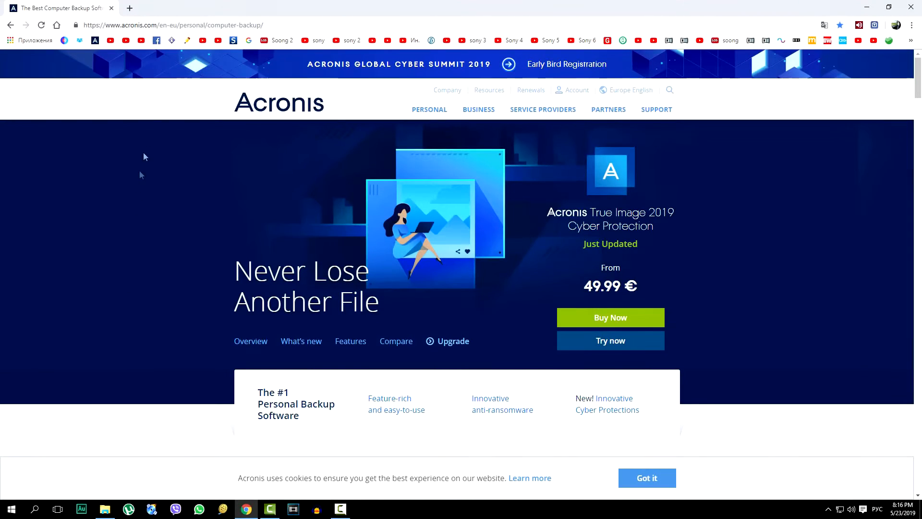
left_click(168, 25)
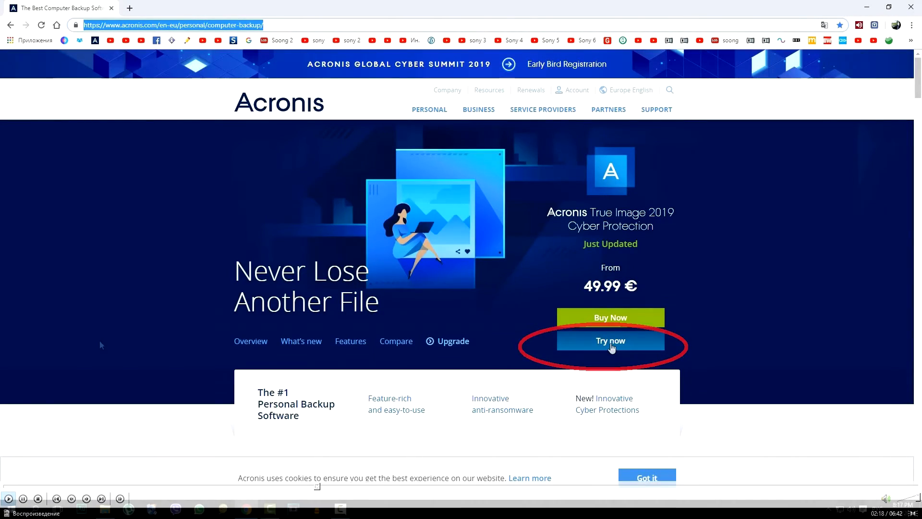
Start the free trial, download the installer for PC, and keep the file.
left_click(610, 340)
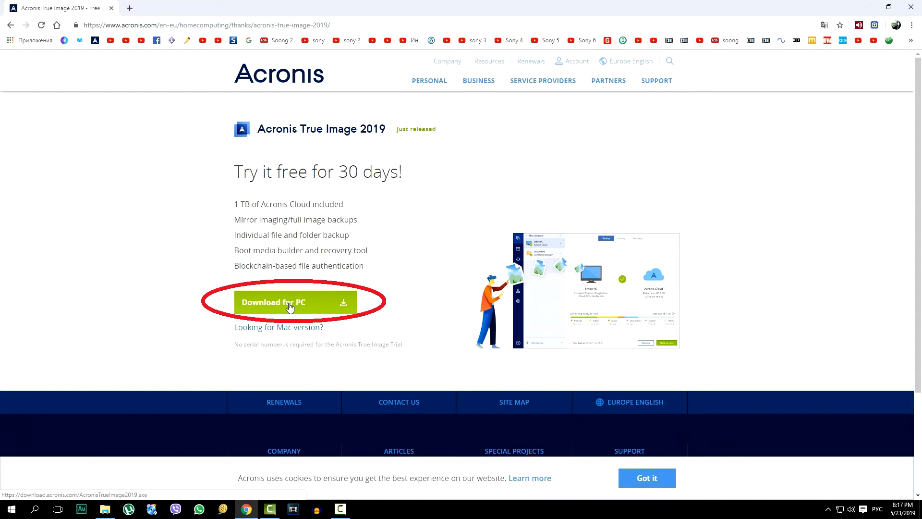
left_click(291, 302)
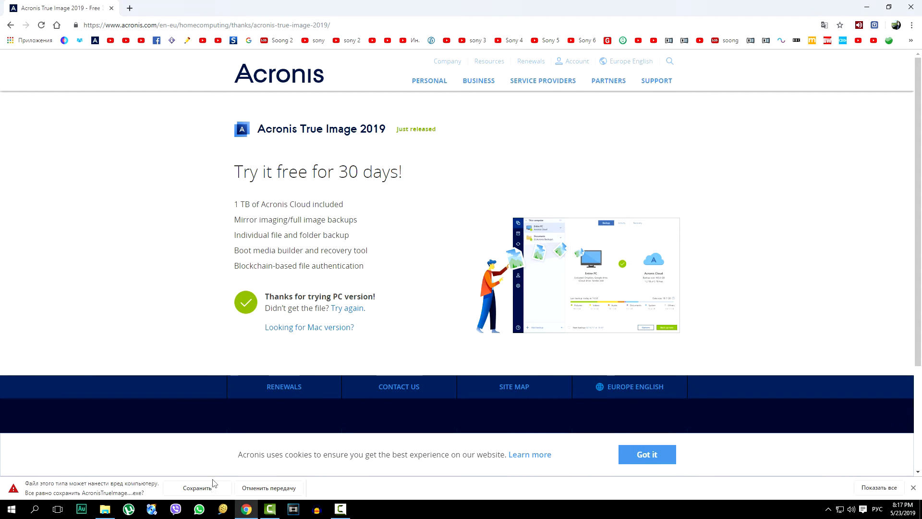
left_click(197, 487)
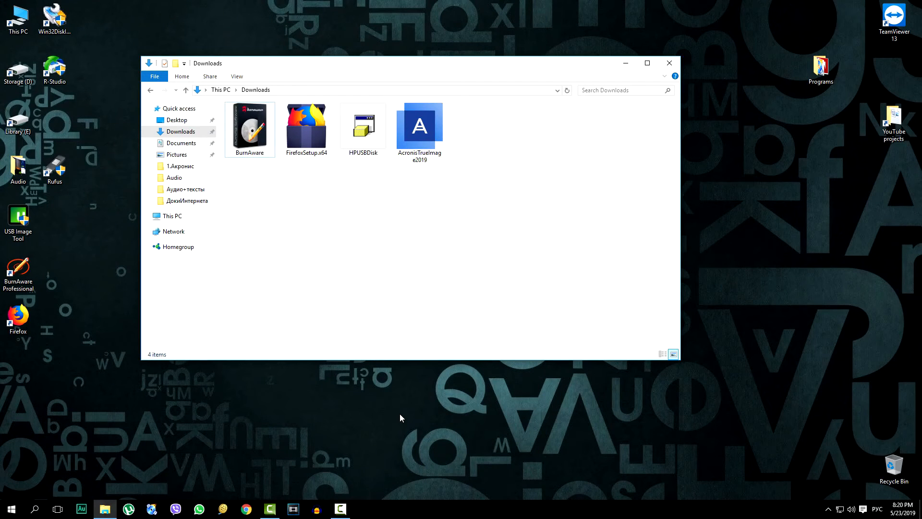
mouse_move(400, 407)
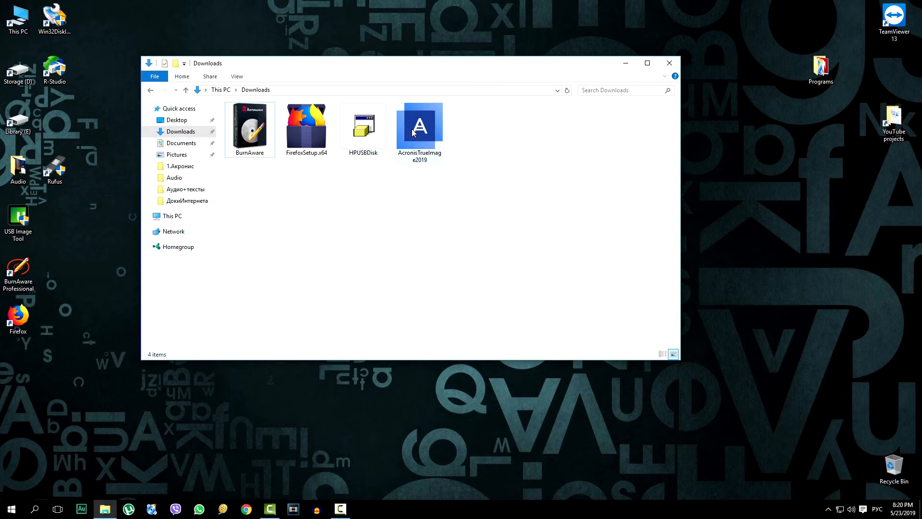
Run the AcronisTrueImage2019 installer from the Downloads folder.
left_click(419, 126)
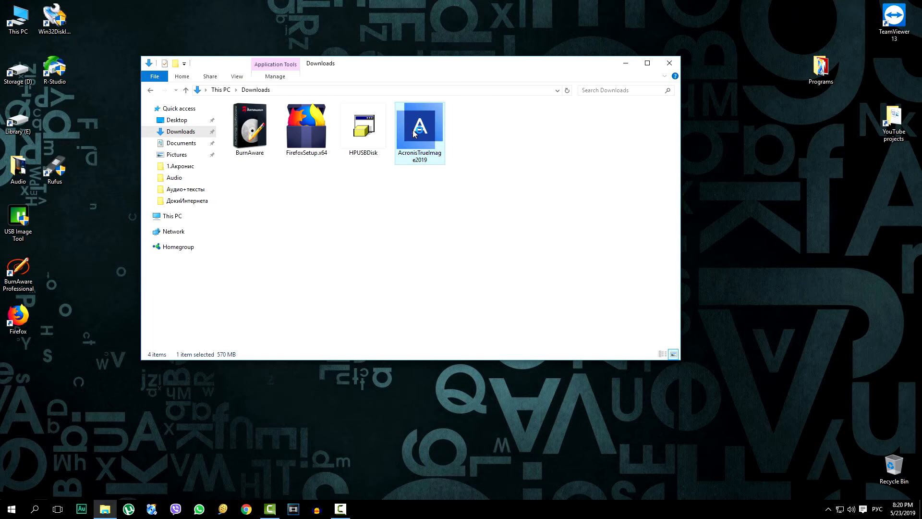
mouse_move(390, 283)
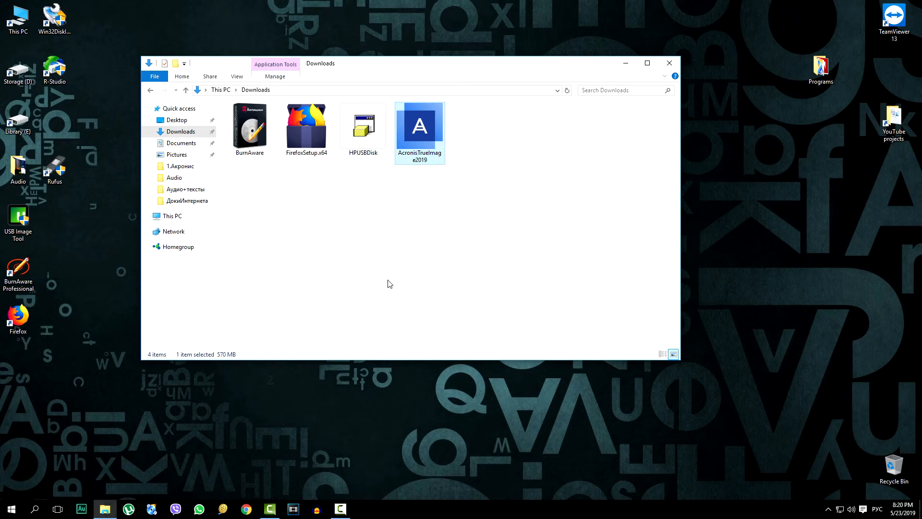
double_click(420, 126)
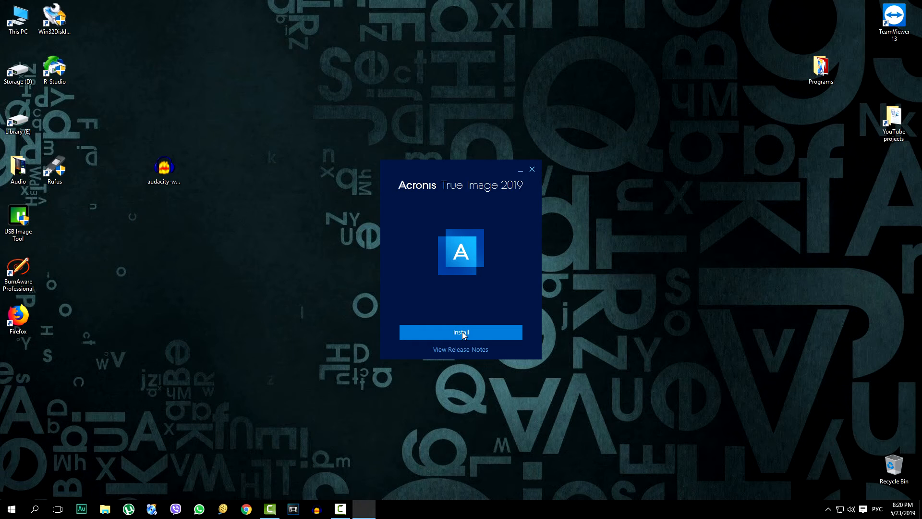
Install Acronis True Image 2019 and start the application when installation completes.
left_click(461, 333)
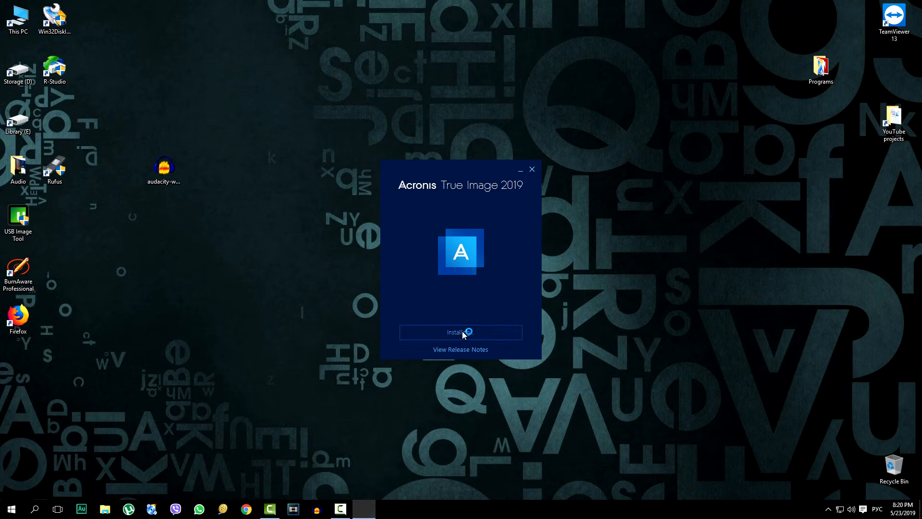
left_click(460, 332)
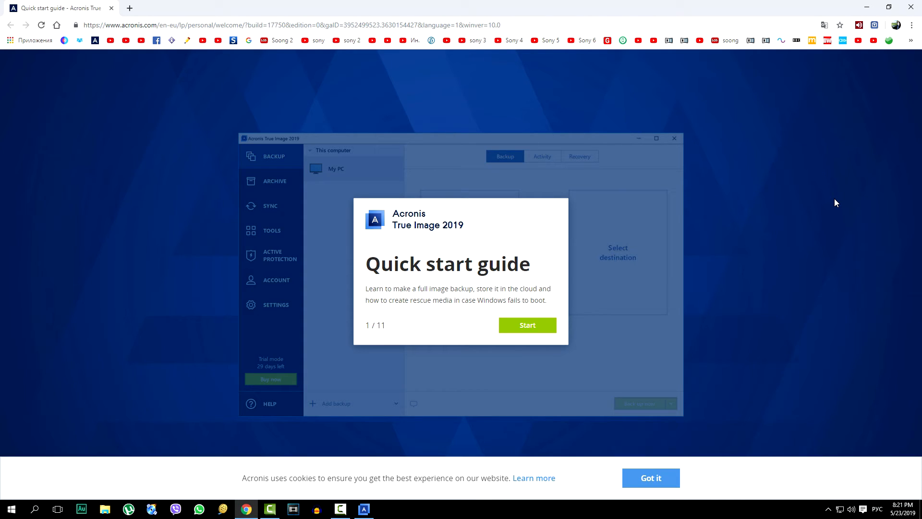
mouse_move(851, 91)
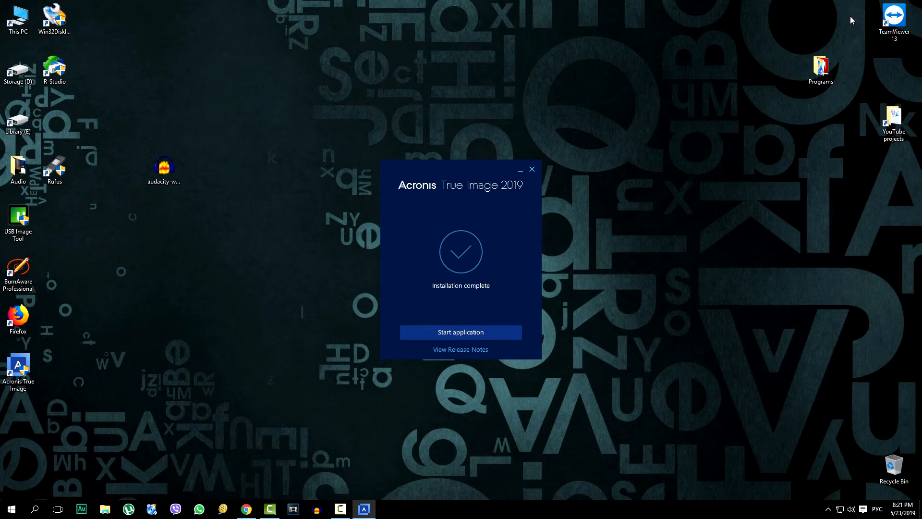
mouse_move(599, 320)
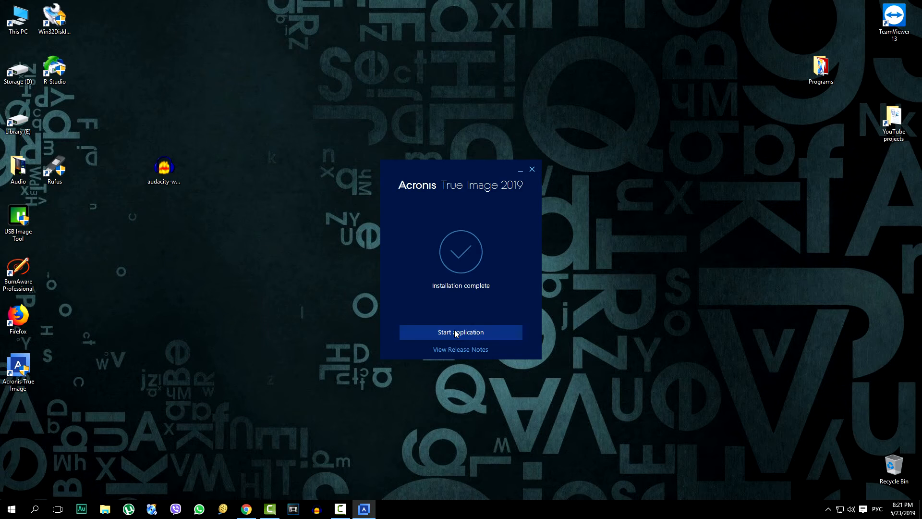
left_click(460, 332)
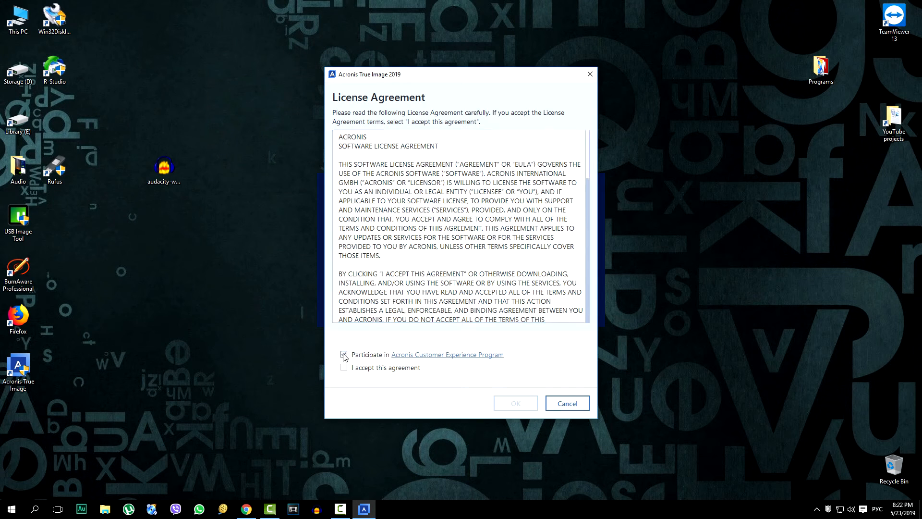
Accept the license agreement, opt out of the Customer Experience Program, and confirm.
left_click(343, 368)
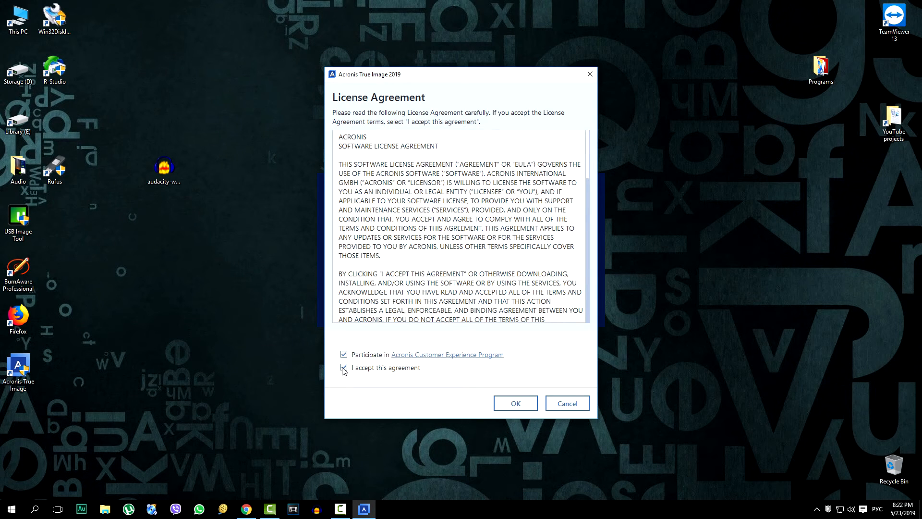
left_click(344, 355)
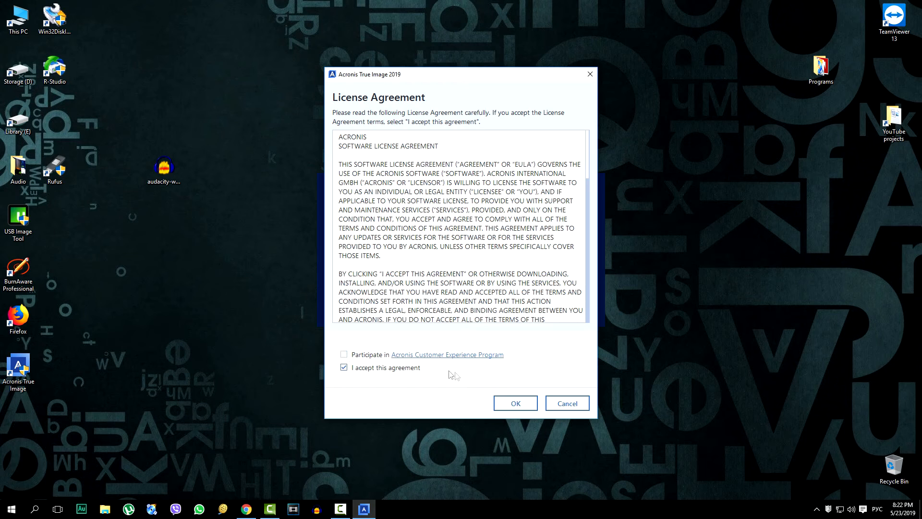
left_click(516, 403)
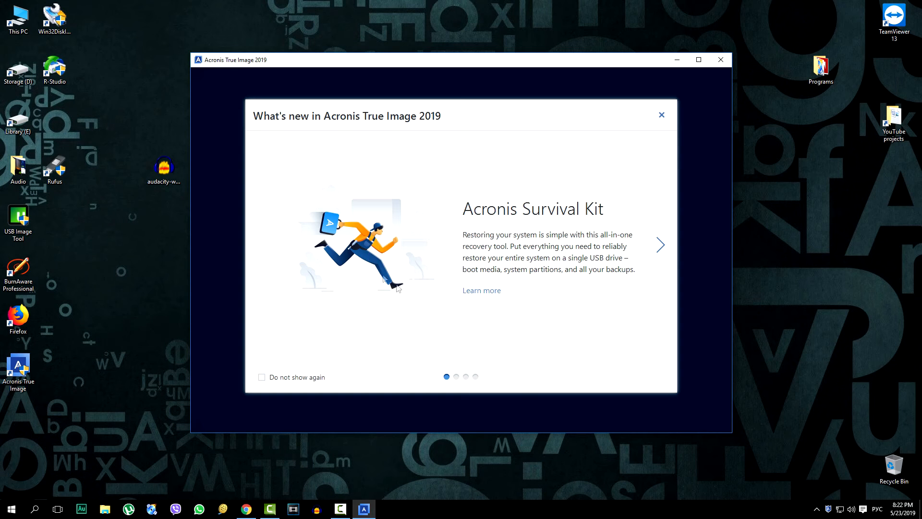
mouse_move(662, 116)
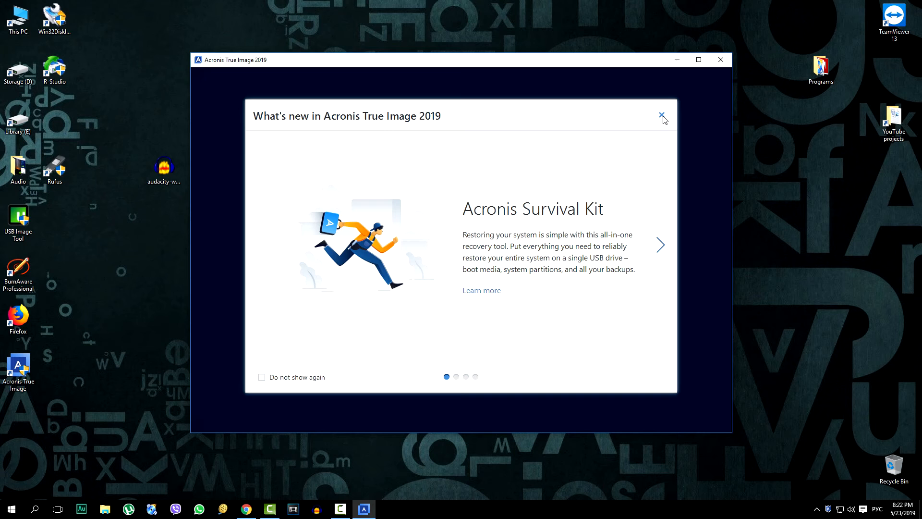
Close the 'What's new' dialog and click into the account form's First name field.
left_click(661, 116)
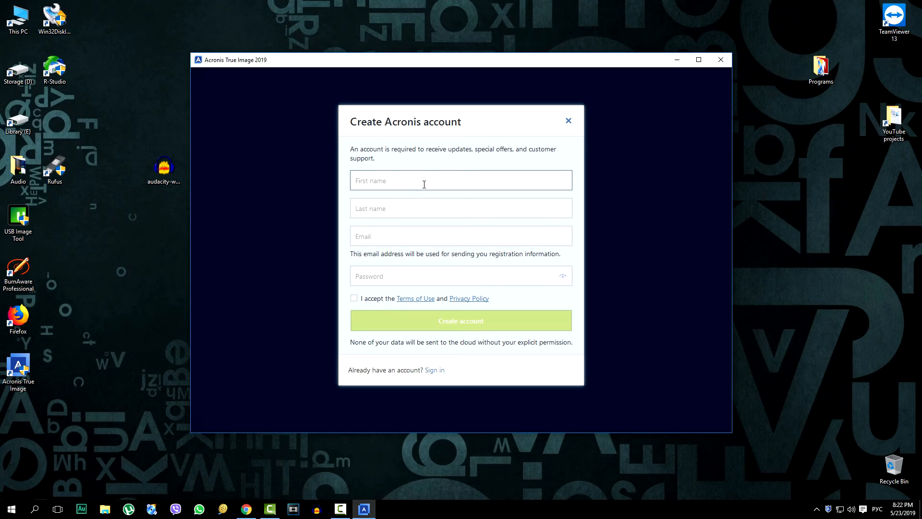
left_click(461, 208)
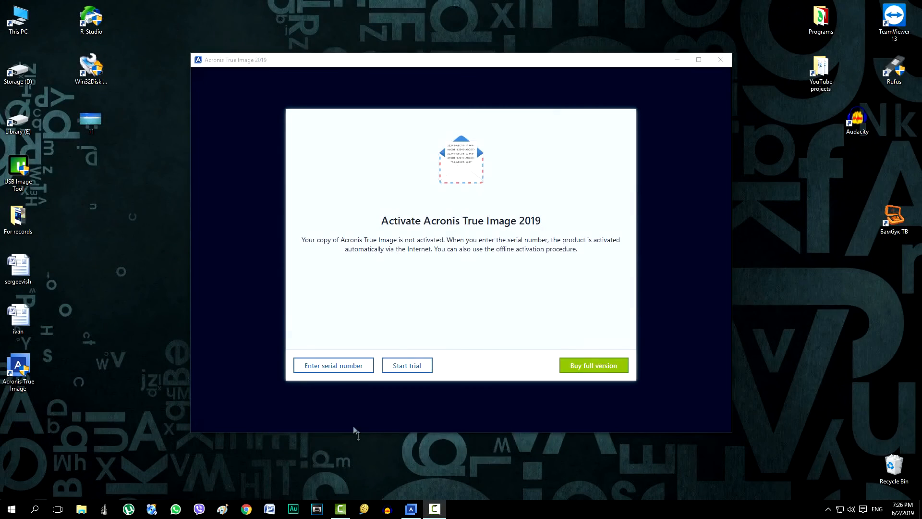
mouse_move(406, 411)
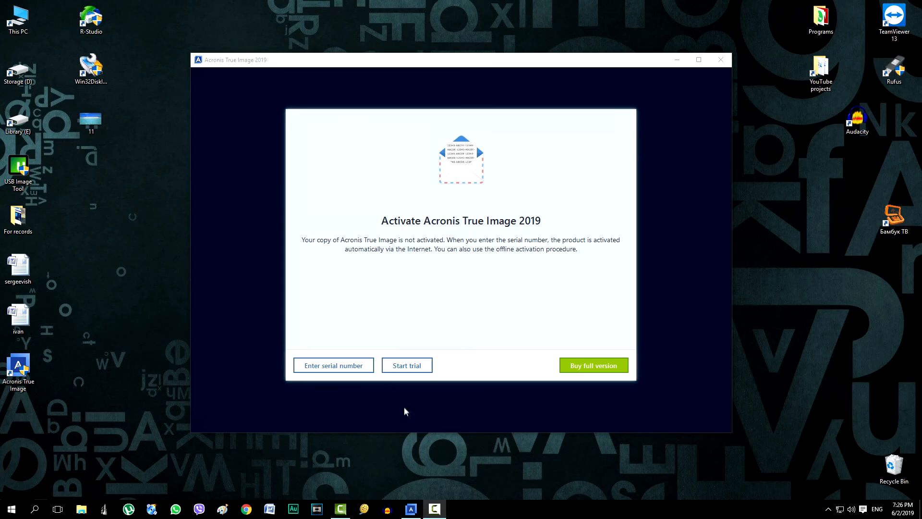
mouse_move(415, 370)
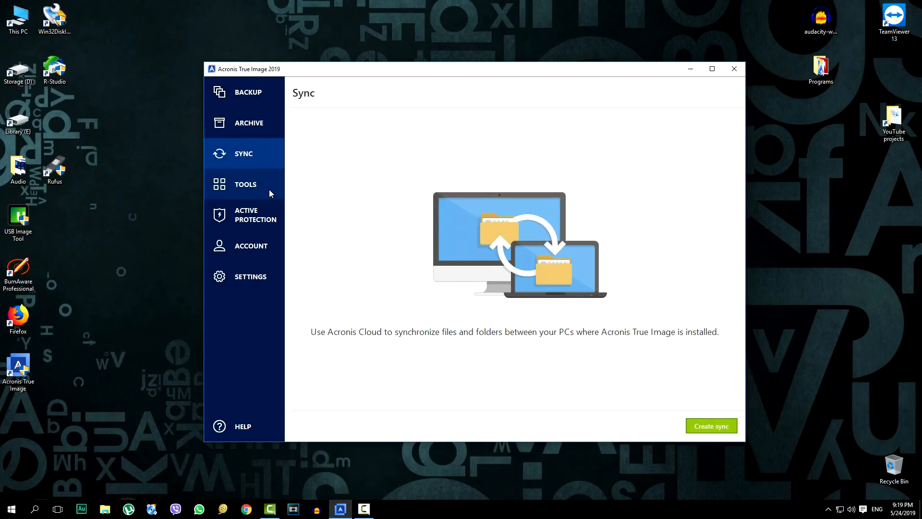
Browse the Active Protection, Account, Sync and Tools sections in the sidebar.
left_click(255, 214)
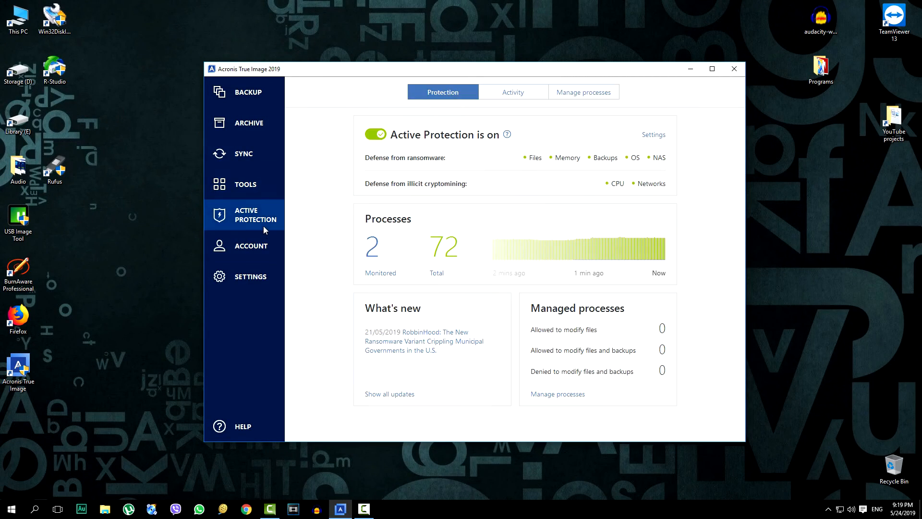
left_click(251, 245)
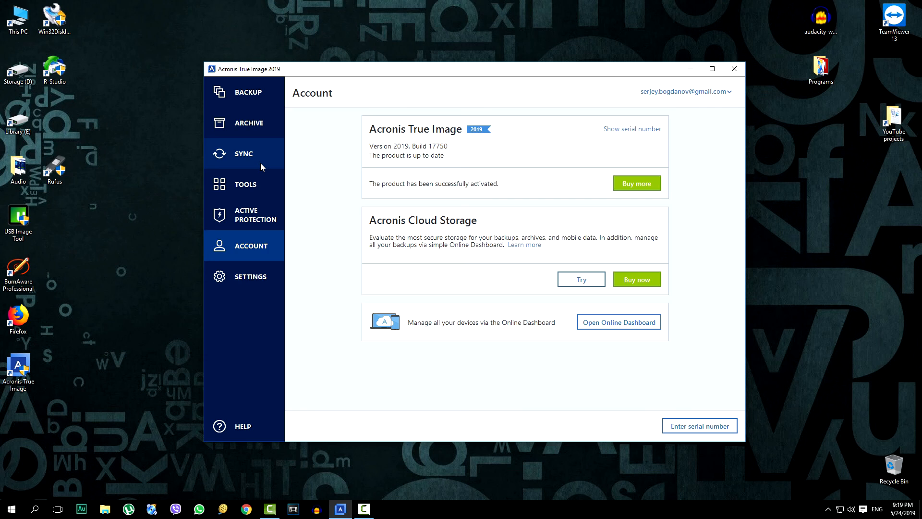
left_click(244, 153)
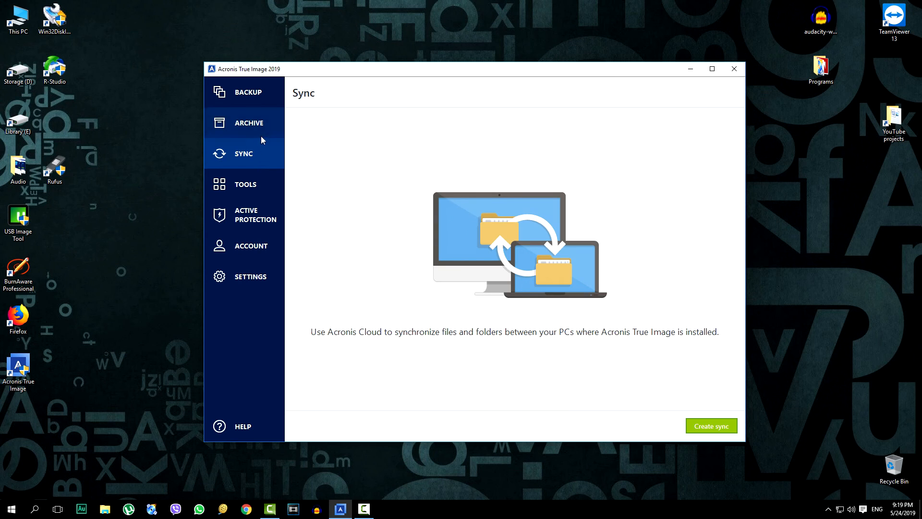
left_click(246, 184)
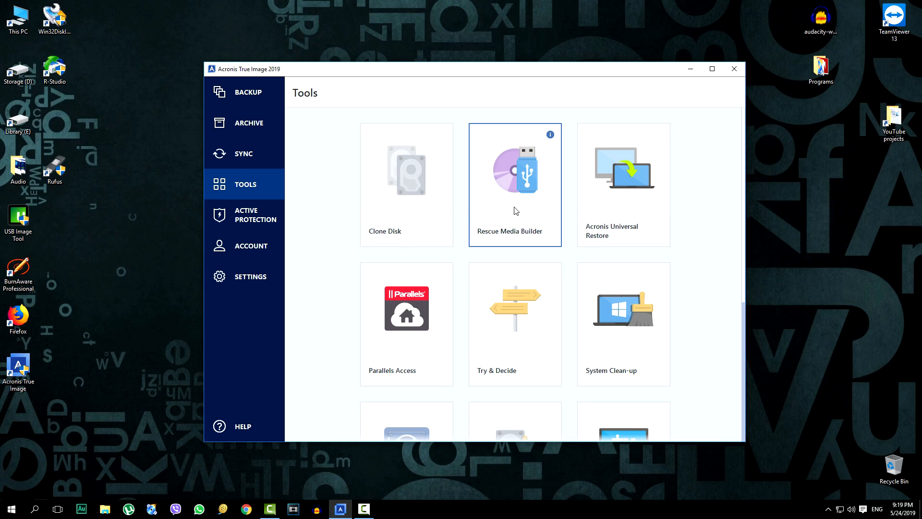
Open Rescue Media Builder, close it without creating media, then exit the application.
left_click(515, 185)
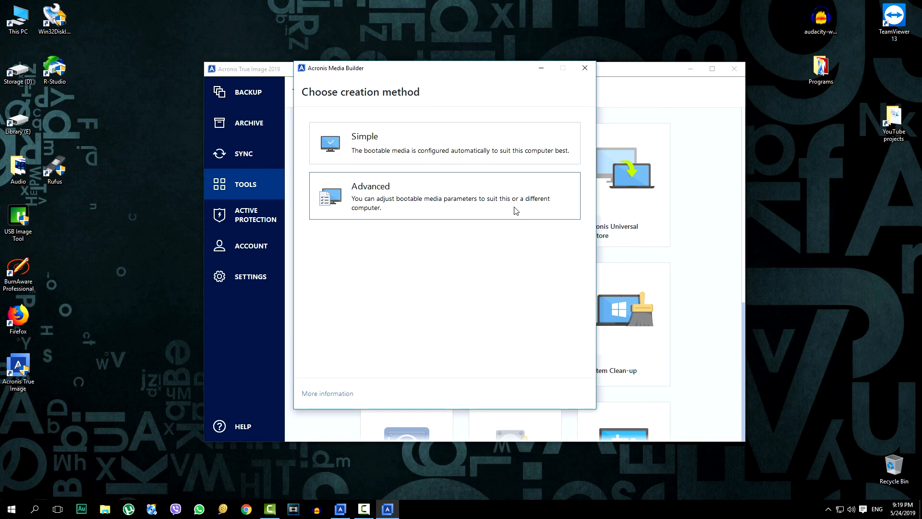
mouse_move(540, 258)
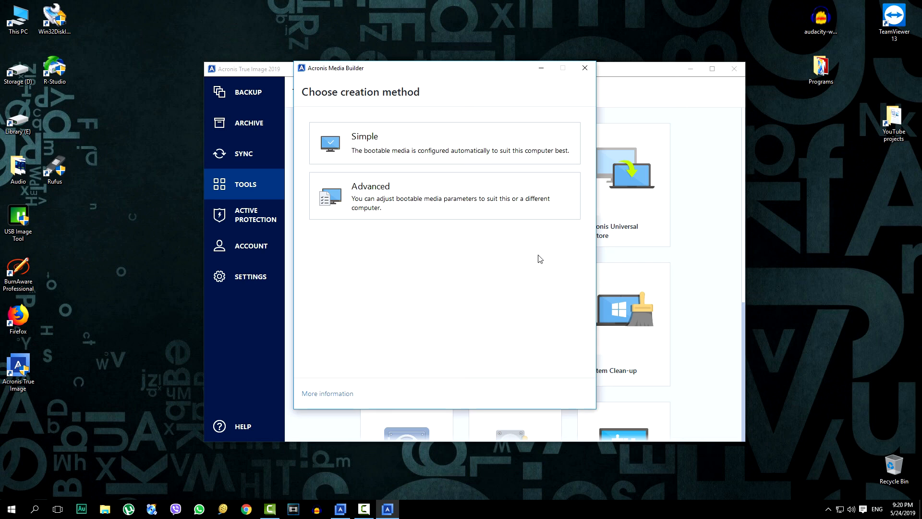
left_click(584, 68)
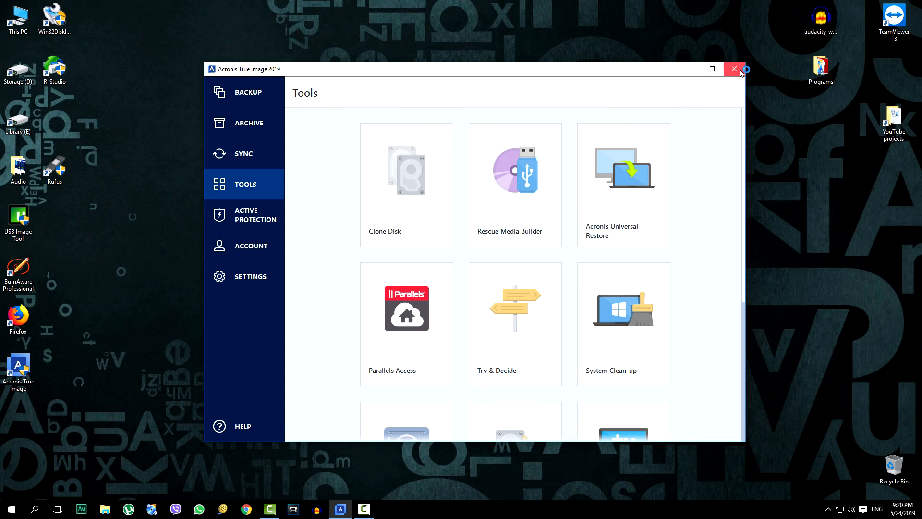
left_click(734, 69)
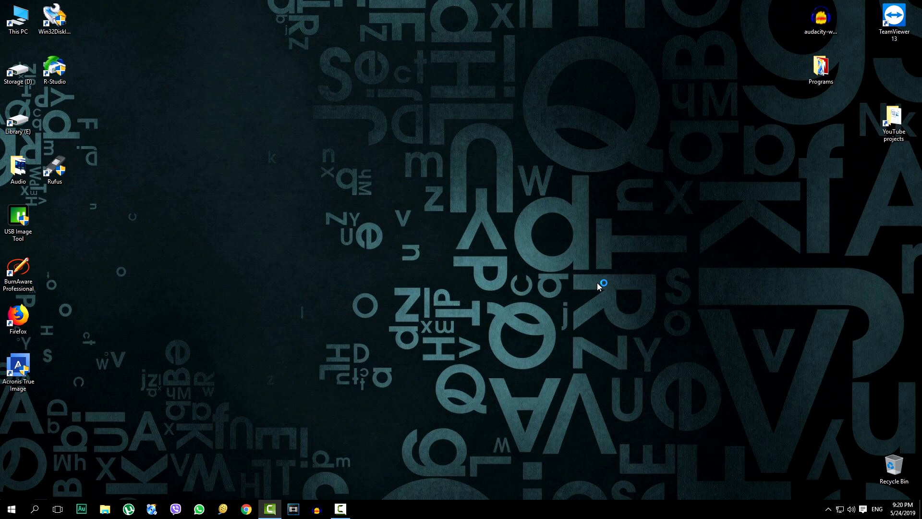